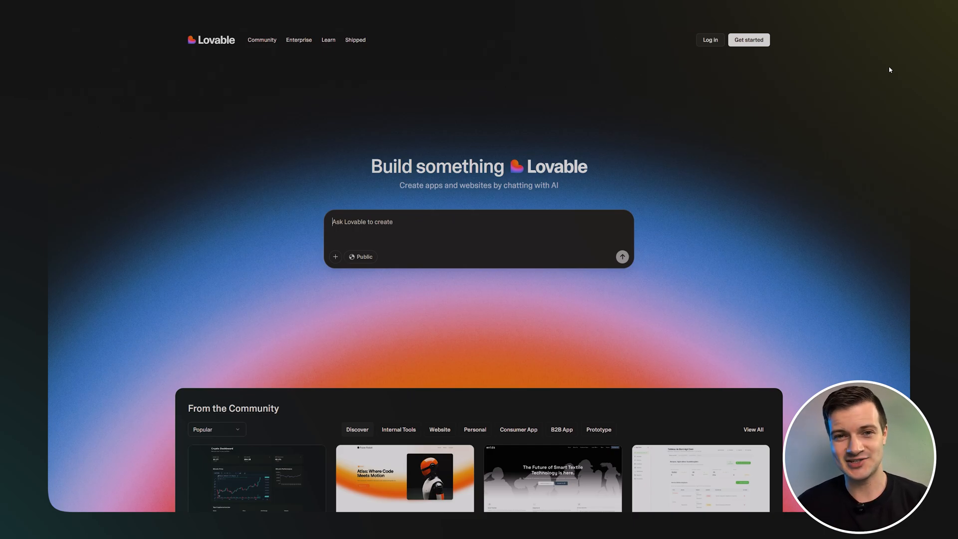
Scroll the Lovable home page down to the From the Community project gallery
{"action": "type", "text": "a dashboard to..."}
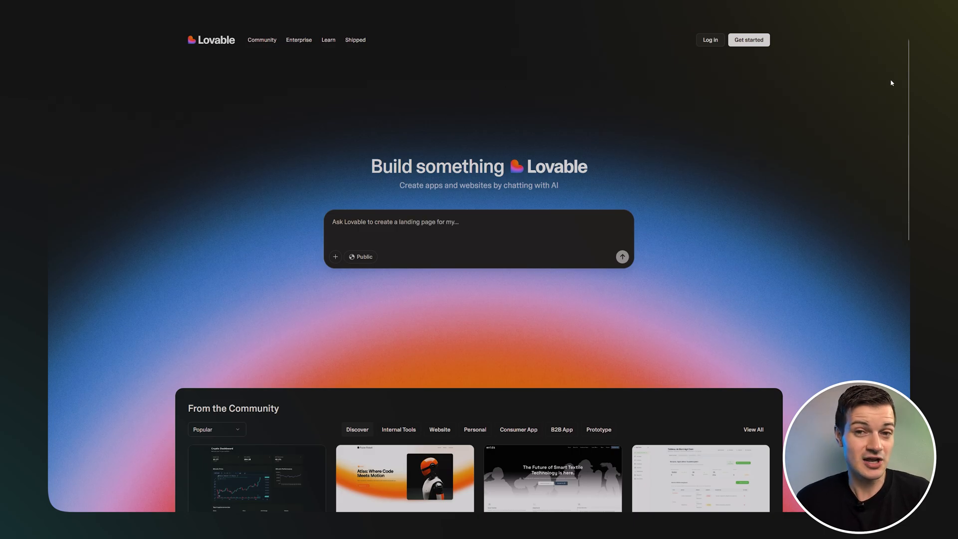
{"action": "scroll", "scroll_direction": "down", "scroll_amount": 3}
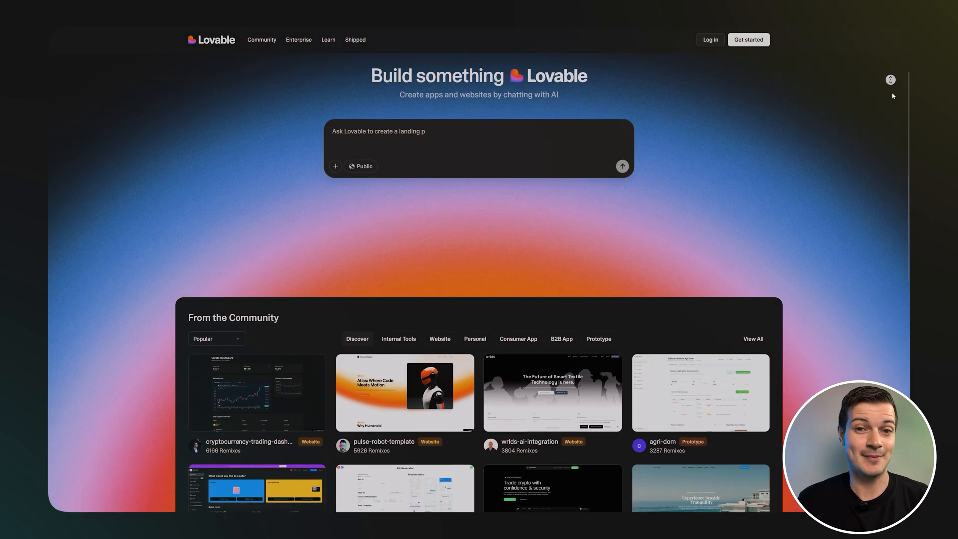
{"action": "scroll", "scroll_direction": "down", "scroll_amount": 3}
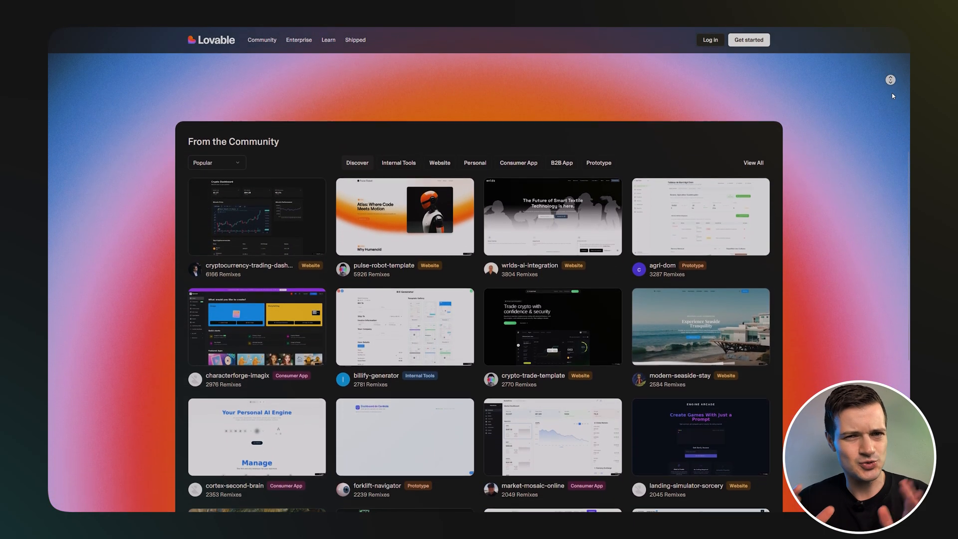
{"action": "scroll", "scroll_direction": "down", "scroll_amount": 3}
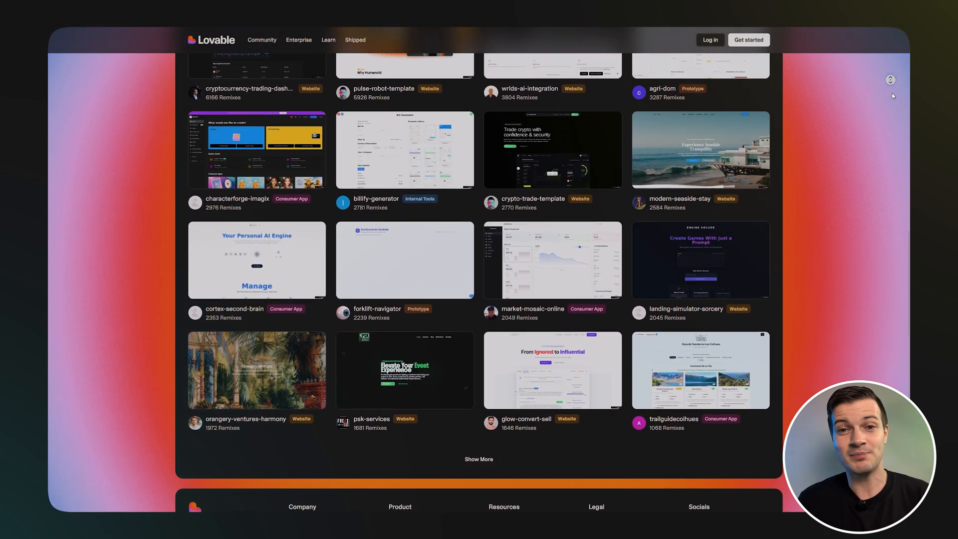
{"action": "scroll", "scroll_direction": "down", "scroll_amount": 3}
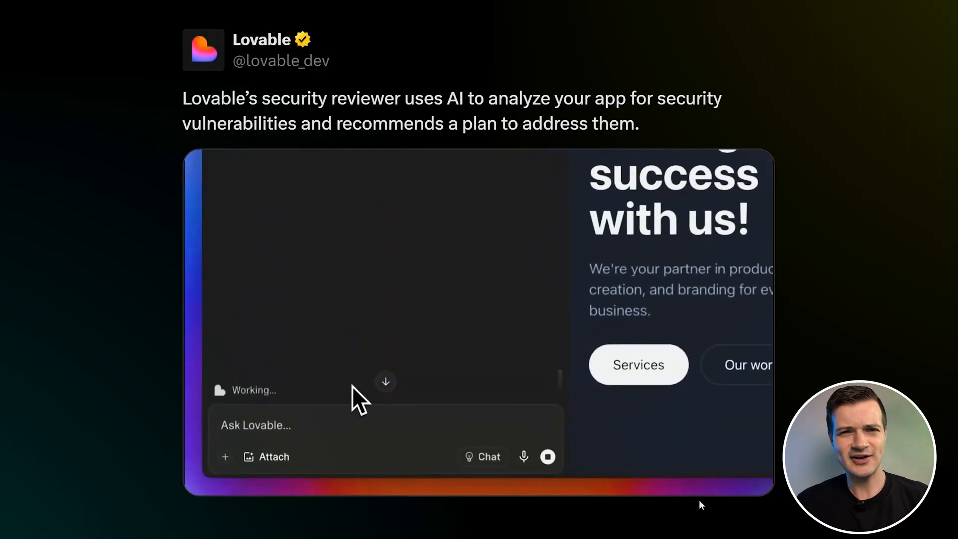
{"action": "left_click", "coordinate": [716, 182]}
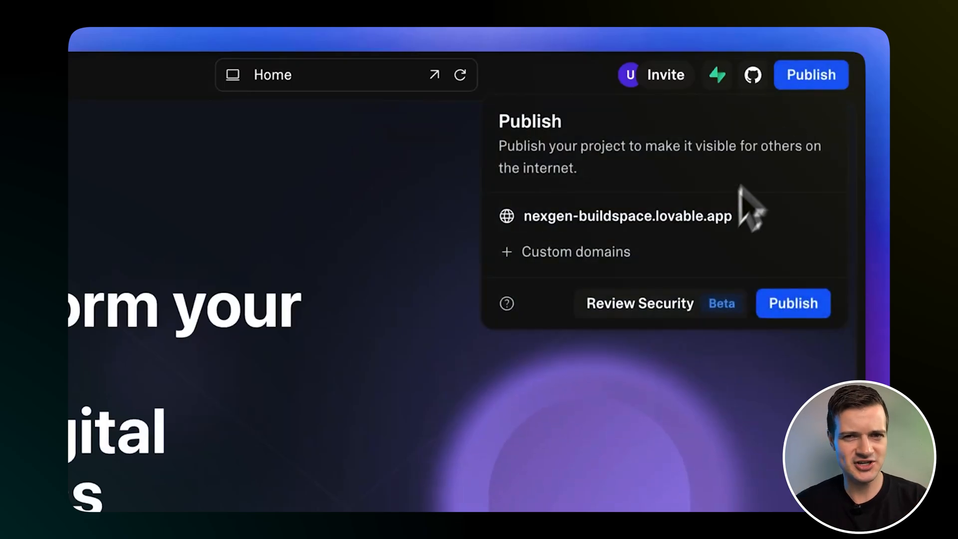
Review security for nexgen-buildspace, read the report, and implement the recommended fixes
{"action": "left_click", "coordinate": [639, 302]}
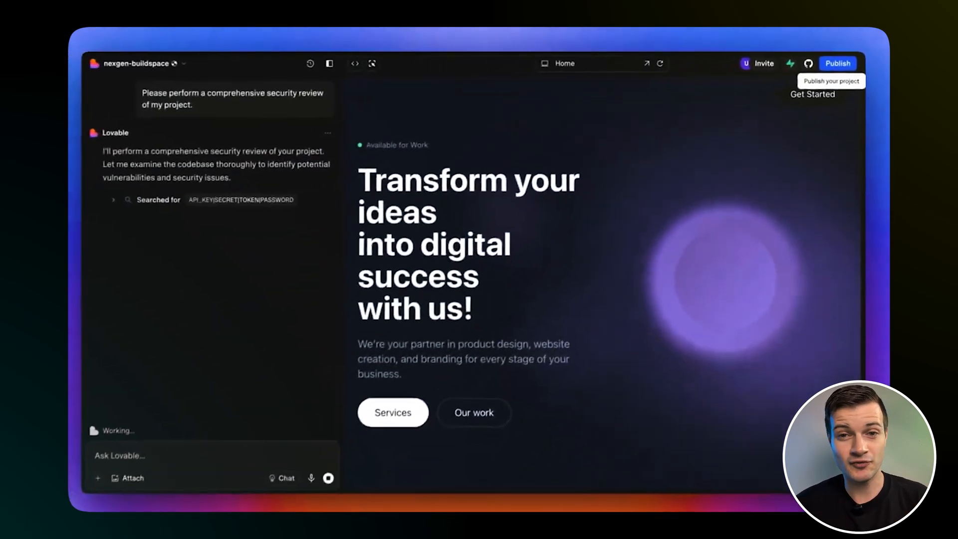
{"action": "scroll", "scroll_direction": "down", "scroll_amount": 3}
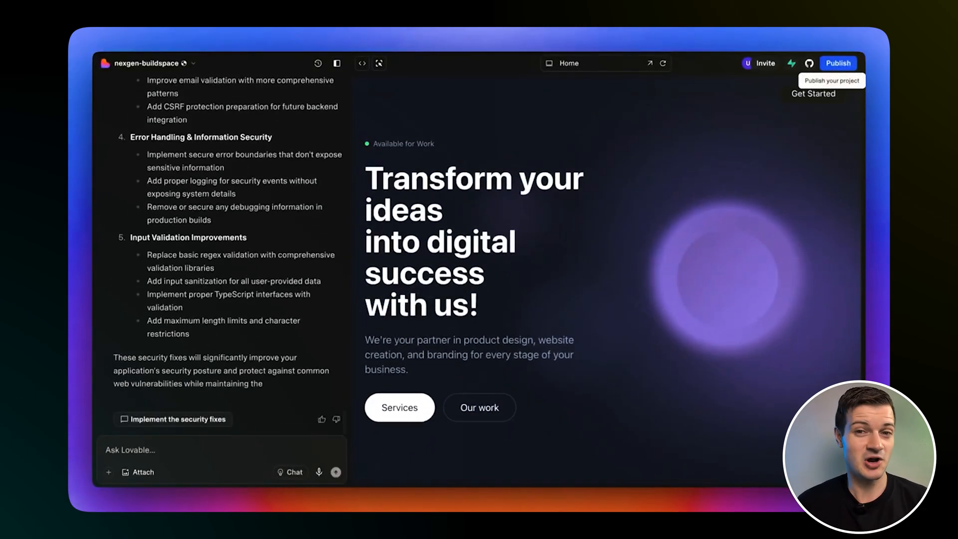
{"action": "scroll", "scroll_direction": "down", "scroll_amount": 3}
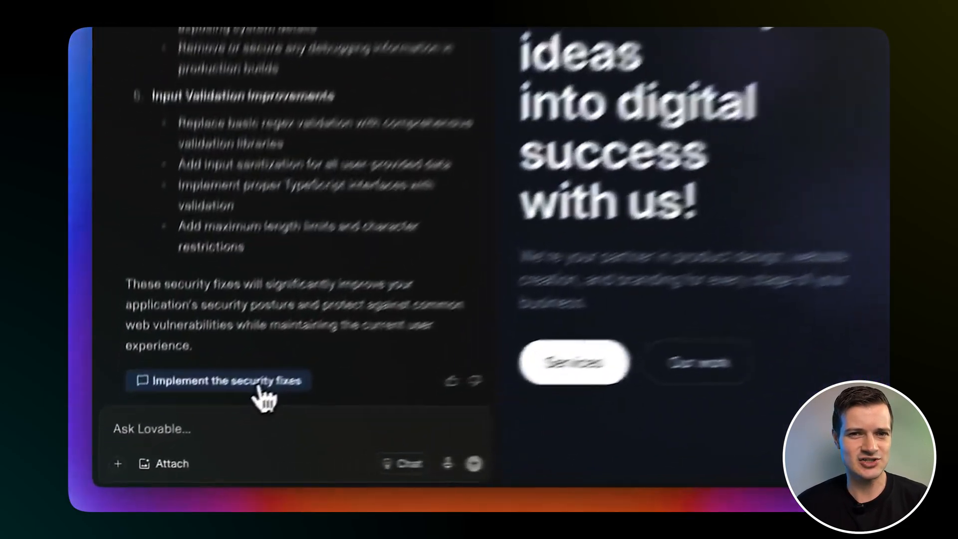
{"action": "left_click", "coordinate": [221, 380]}
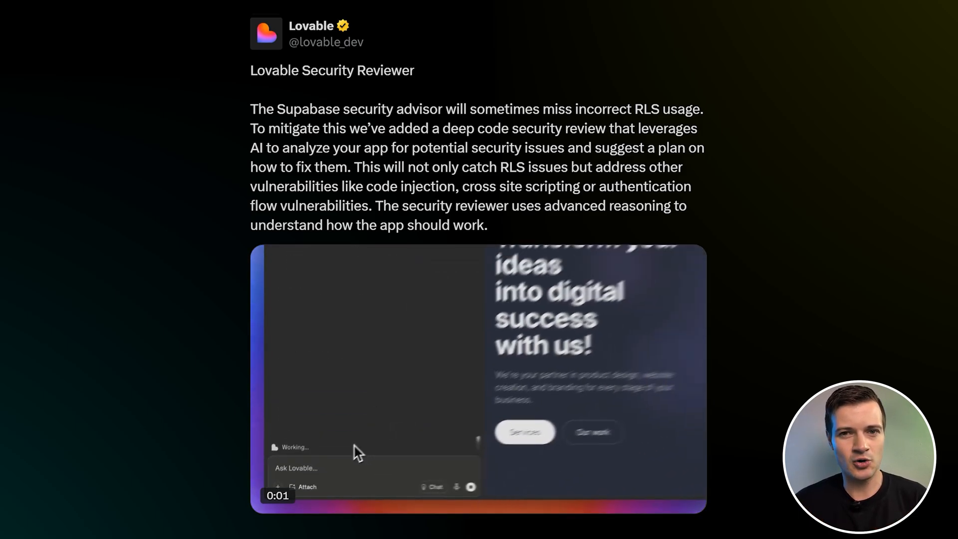
Skip the Security Reviewer demo video ahead to the Publish panel
{"action": "left_click", "coordinate": [663, 270]}
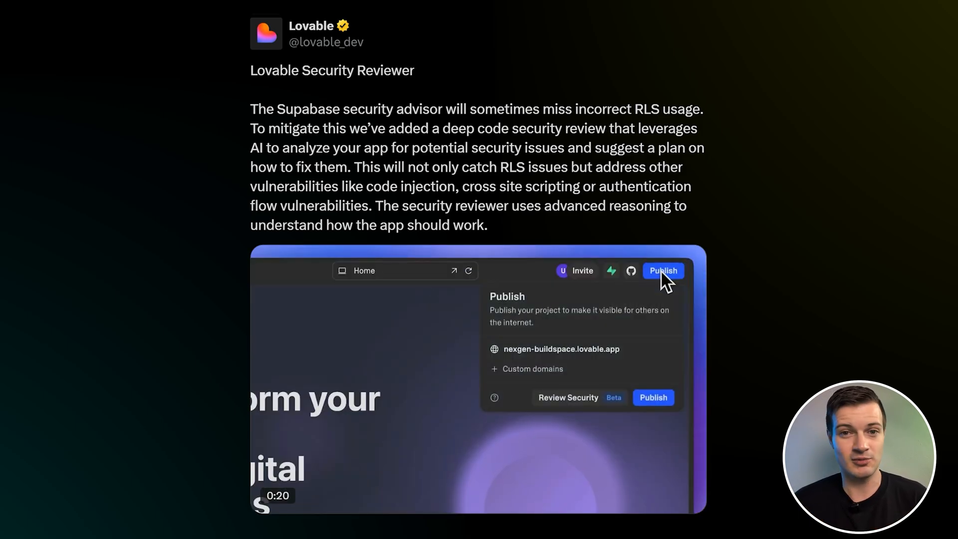
{"action": "left_click", "coordinate": [567, 397]}
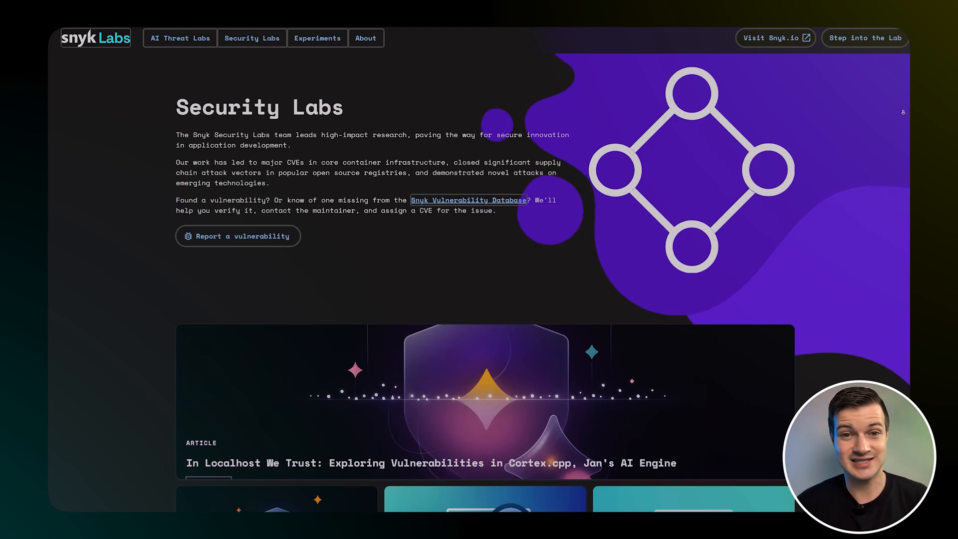
{"action": "scroll", "scroll_direction": "down", "scroll_amount": 3}
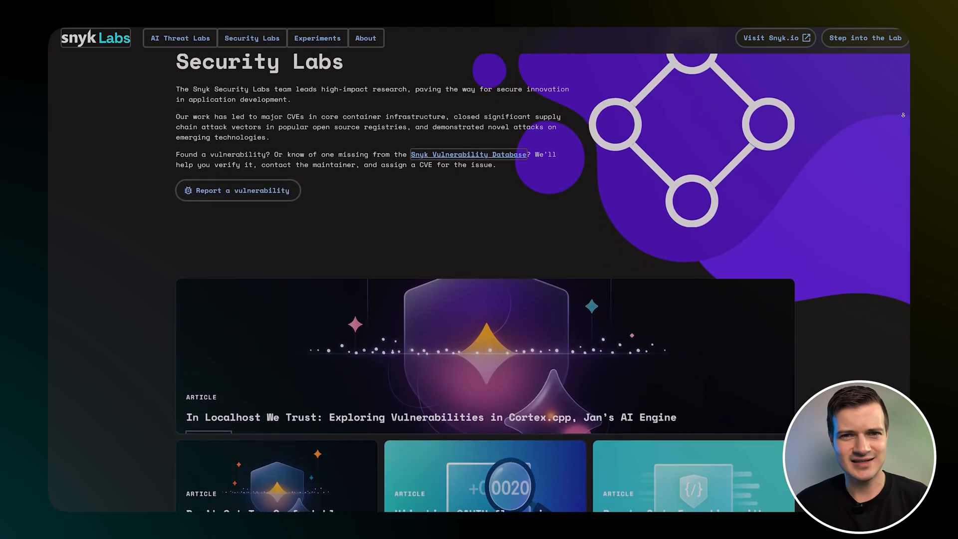
{"action": "scroll", "scroll_direction": "down", "scroll_amount": 3}
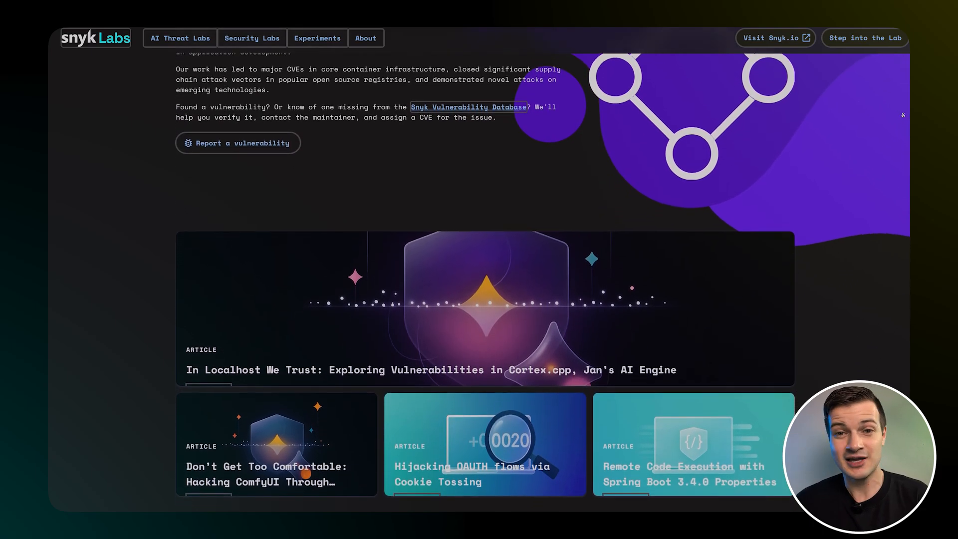
{"action": "scroll", "scroll_direction": "down", "scroll_amount": 3}
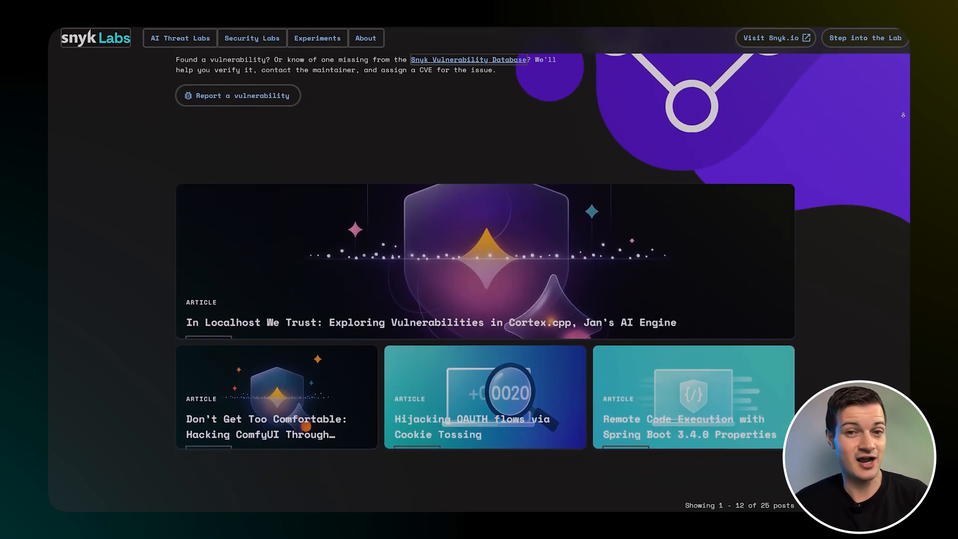
{"action": "scroll", "scroll_direction": "down", "scroll_amount": 3}
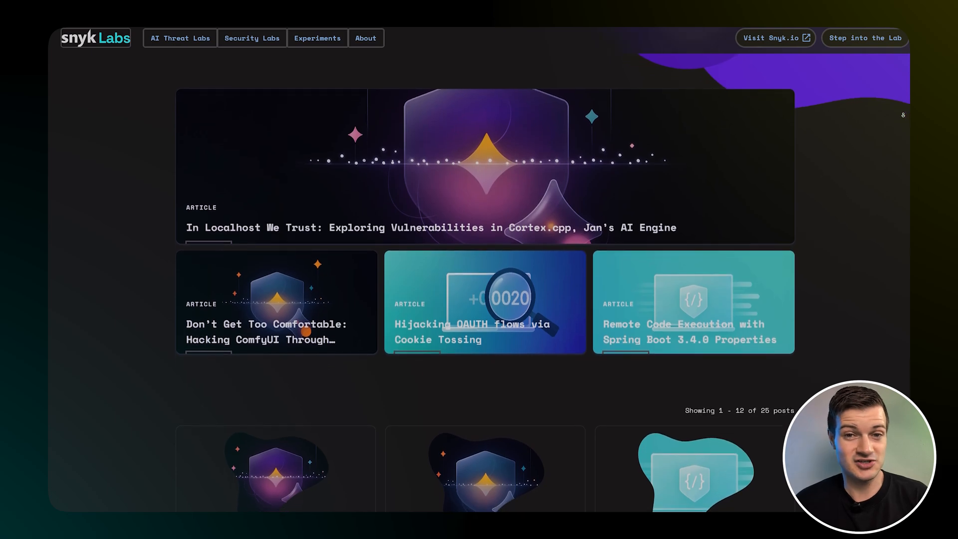
{"action": "scroll", "scroll_direction": "down", "scroll_amount": 3}
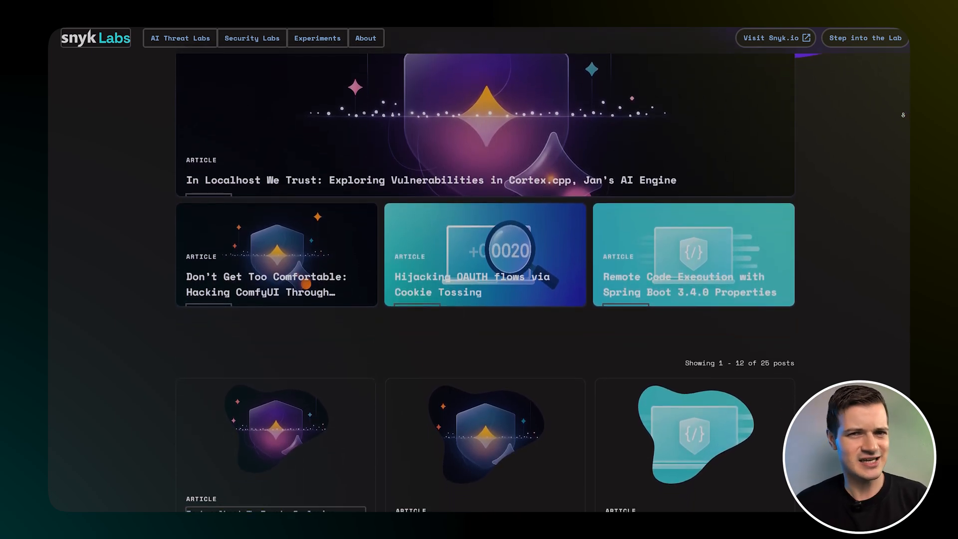
{"action": "scroll", "scroll_direction": "down", "scroll_amount": 3}
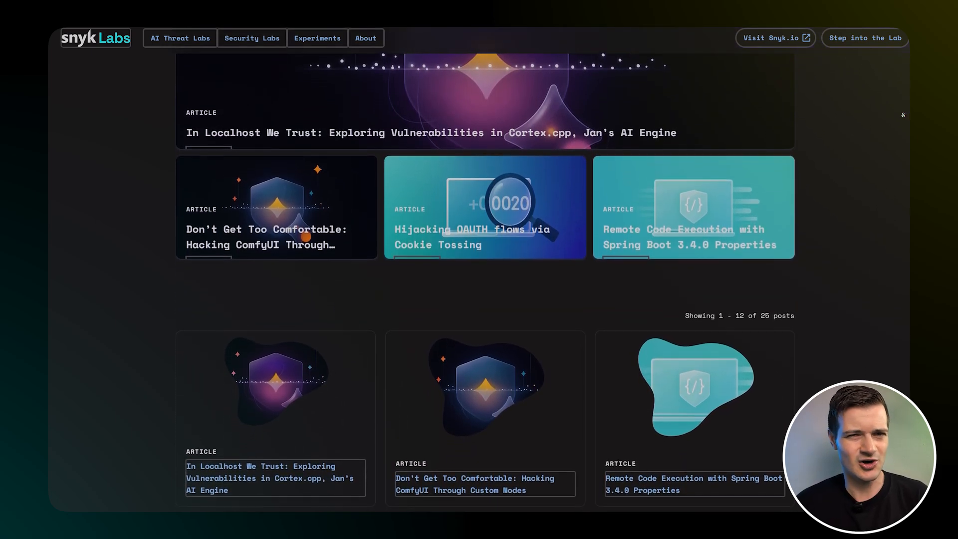
{"action": "scroll", "scroll_direction": "down", "scroll_amount": 3}
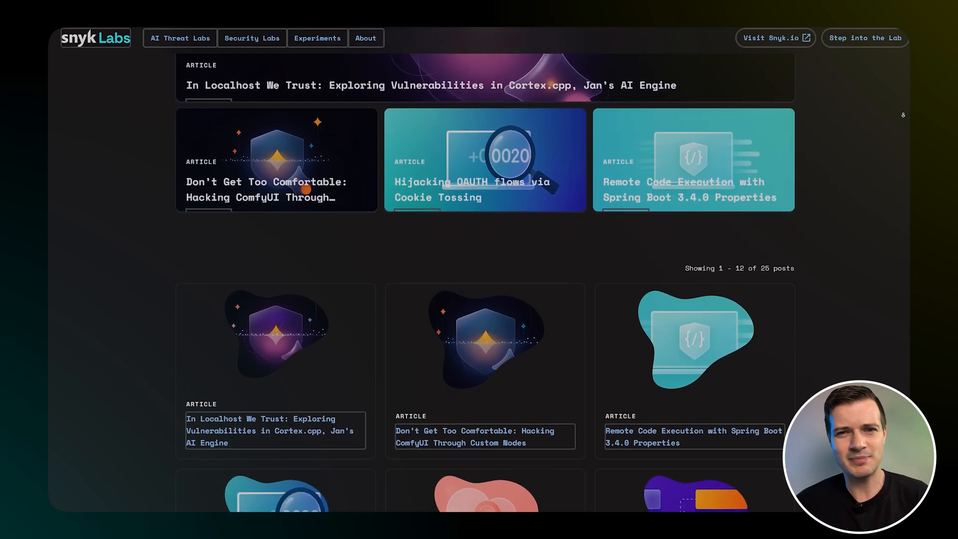
{"action": "scroll", "scroll_direction": "down", "scroll_amount": 3}
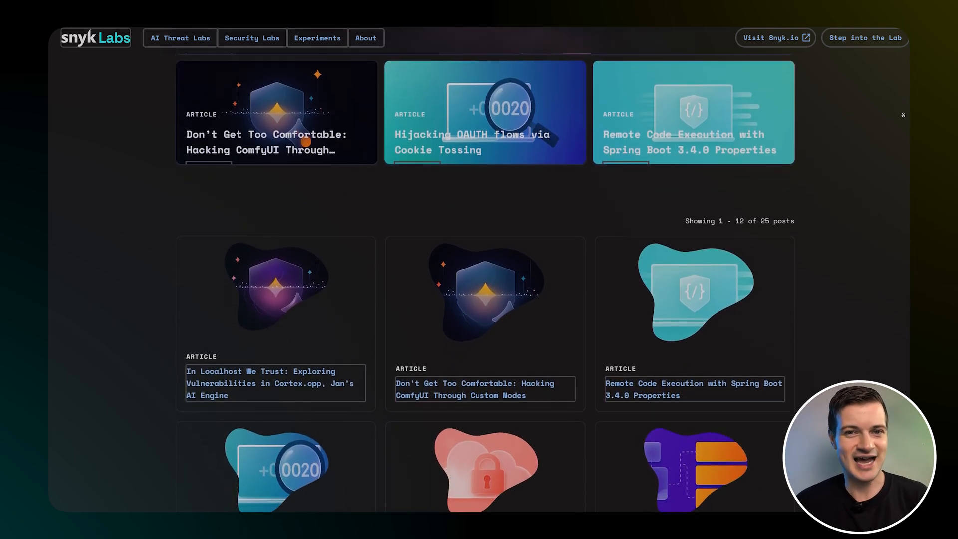
{"action": "scroll", "scroll_direction": "down", "scroll_amount": 3}
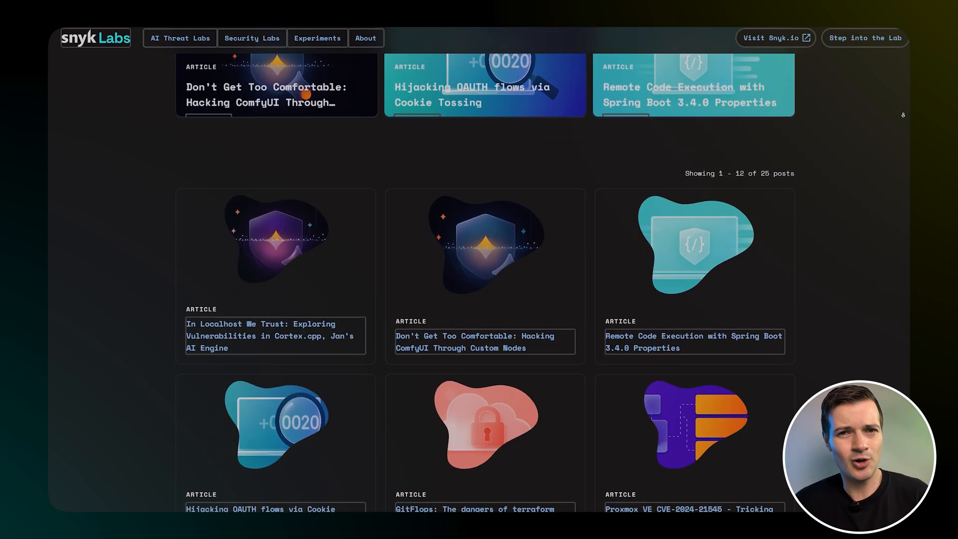
{"action": "scroll", "scroll_direction": "down", "scroll_amount": 3}
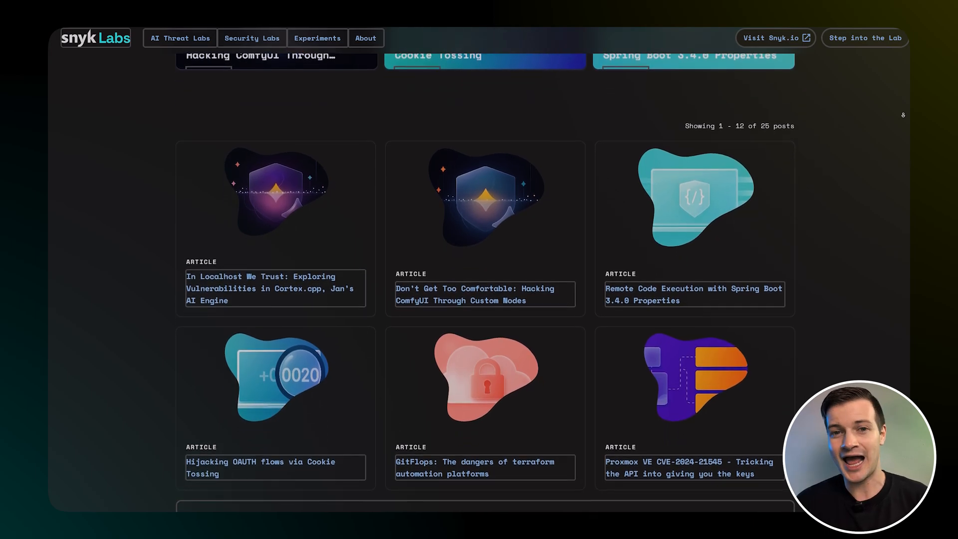
{"action": "scroll", "scroll_direction": "down", "scroll_amount": 3}
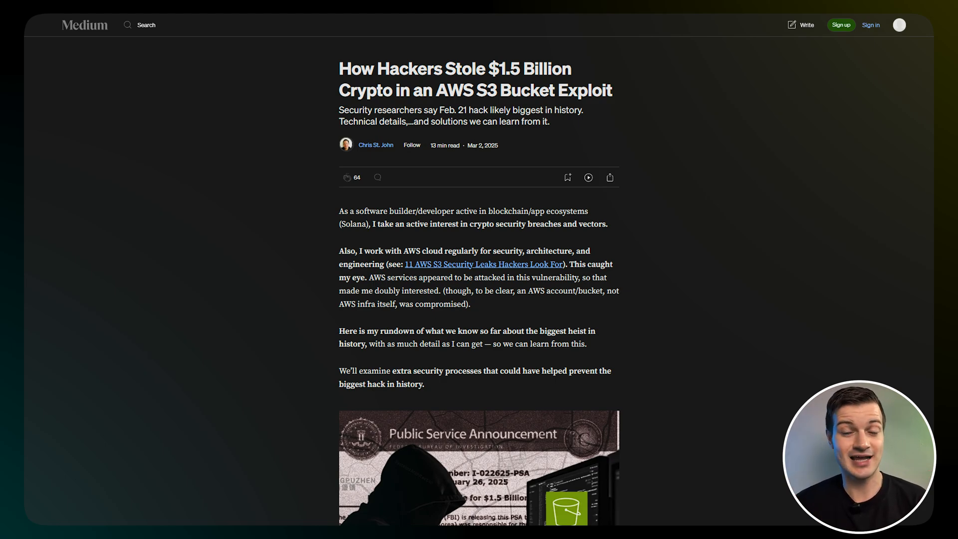
{"action": "left_click_drag", "start_coordinate": [474, 68], "coordinate": [612, 90]}
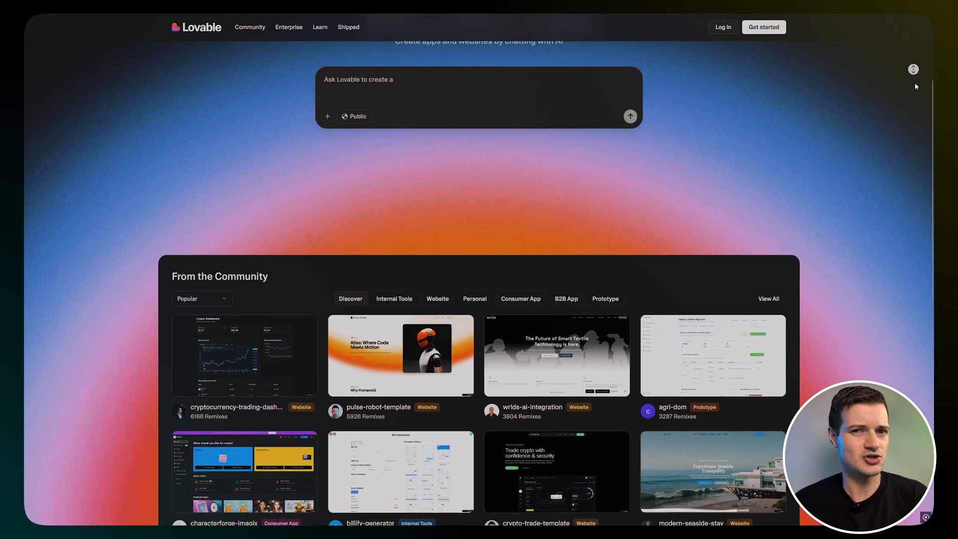
{"action": "scroll", "scroll_direction": "down", "scroll_amount": 3}
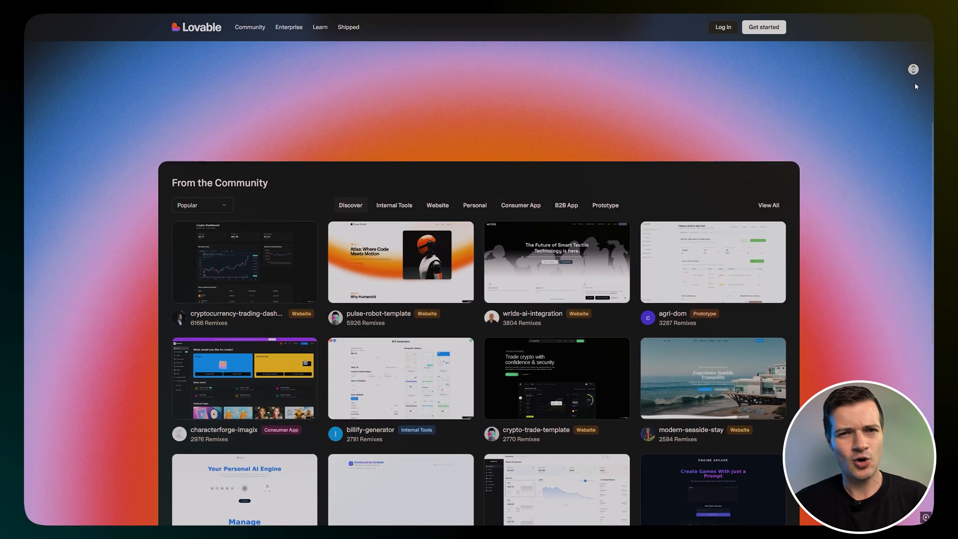
{"action": "scroll", "scroll_direction": "down", "scroll_amount": 3}
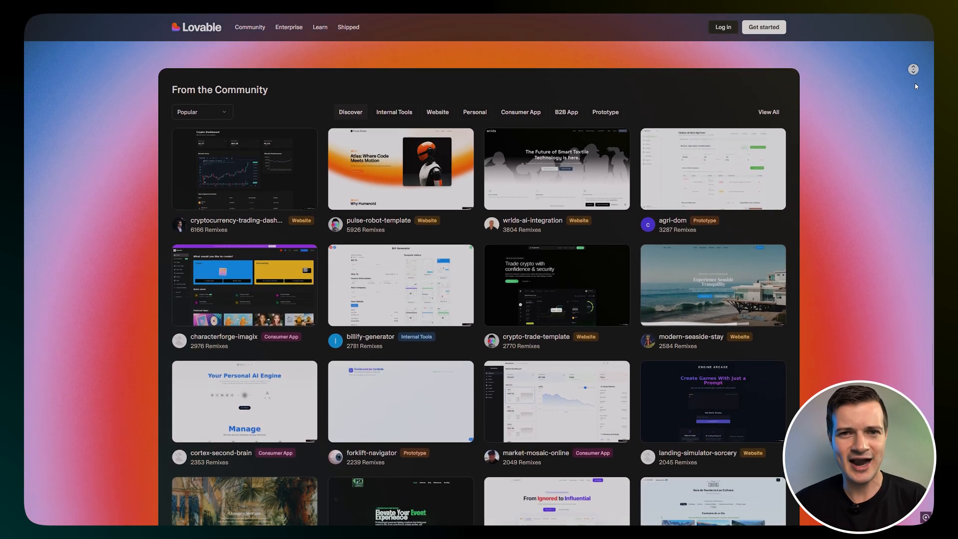
{"action": "scroll", "scroll_direction": "down", "scroll_amount": 3}
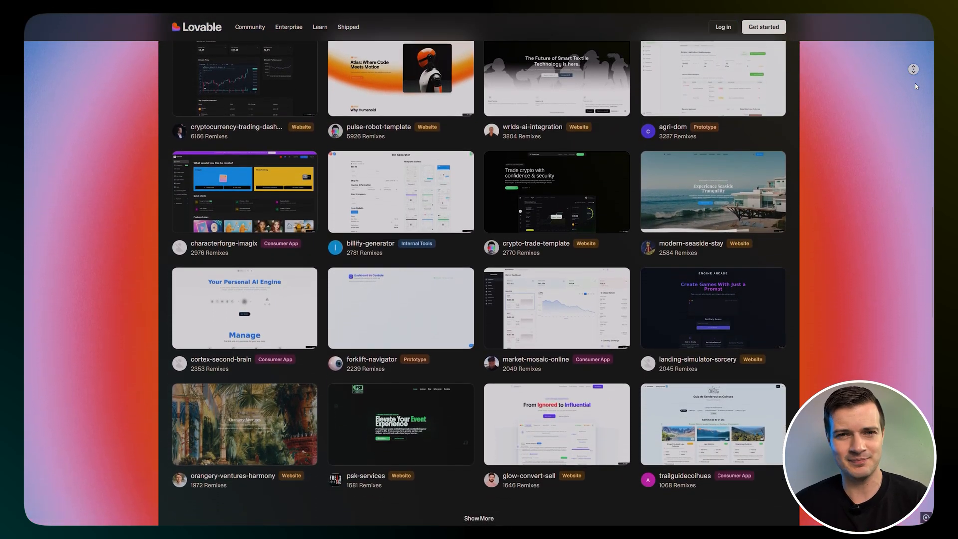
{"action": "scroll", "scroll_direction": "down", "scroll_amount": 3}
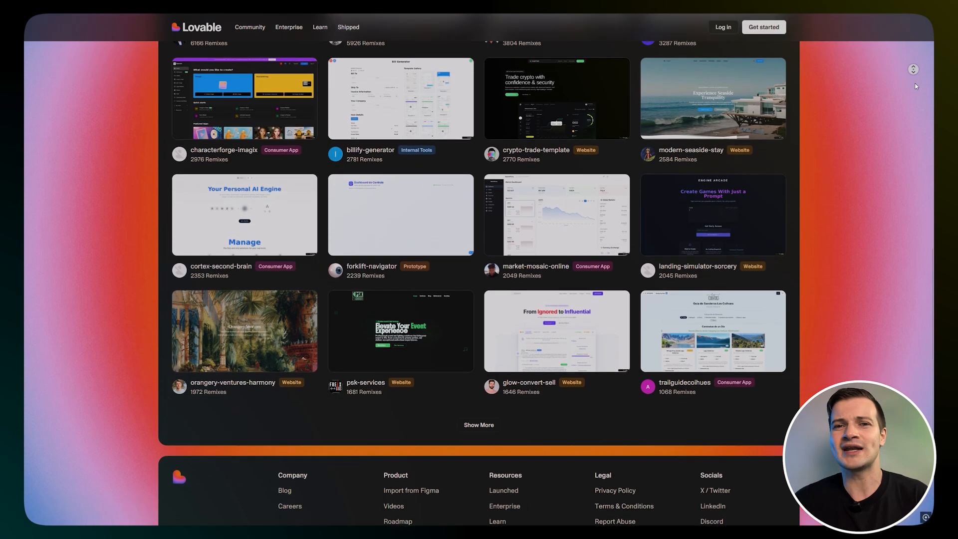
{"action": "scroll", "scroll_direction": "down", "scroll_amount": 3}
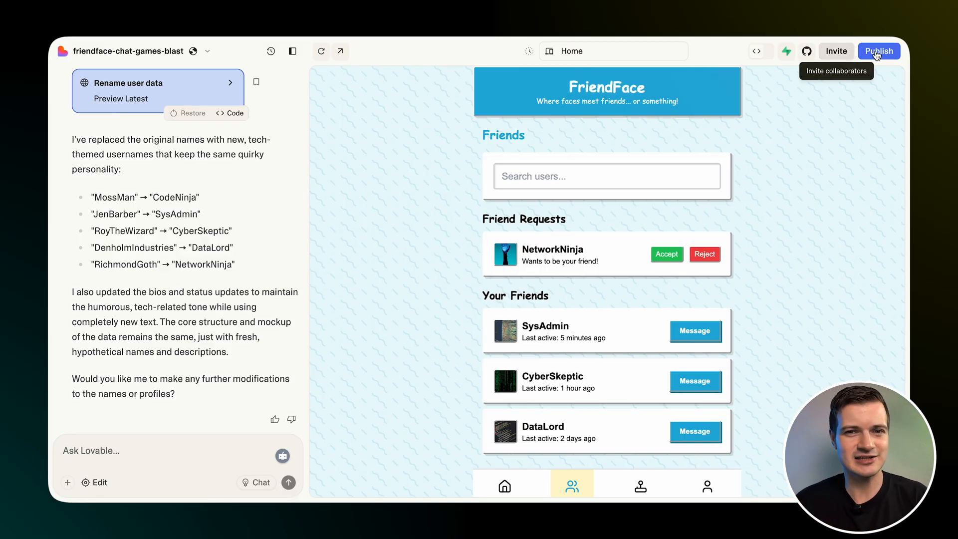
Start a Review Security scan of FriendFace from the Publish popover
{"action": "left_click", "coordinate": [879, 51]}
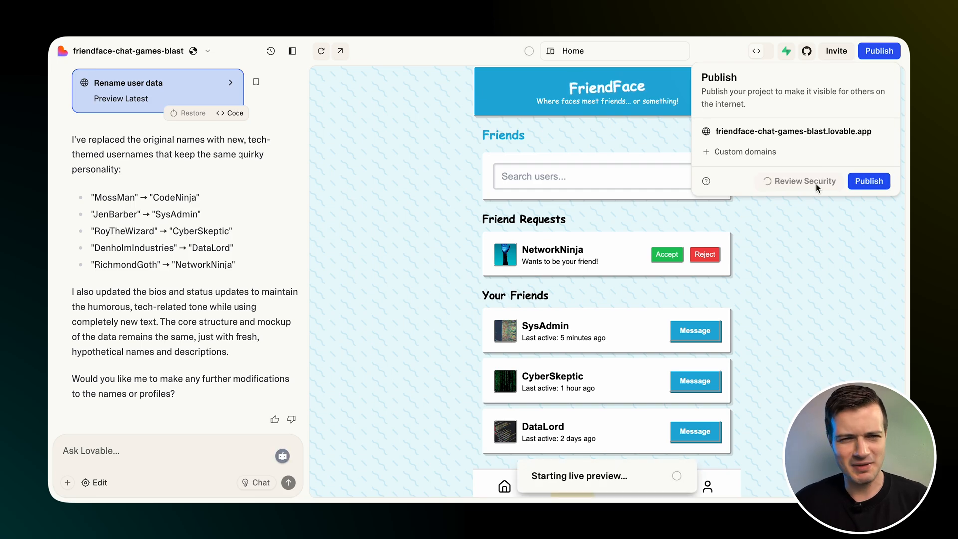
{"action": "left_click", "coordinate": [803, 180]}
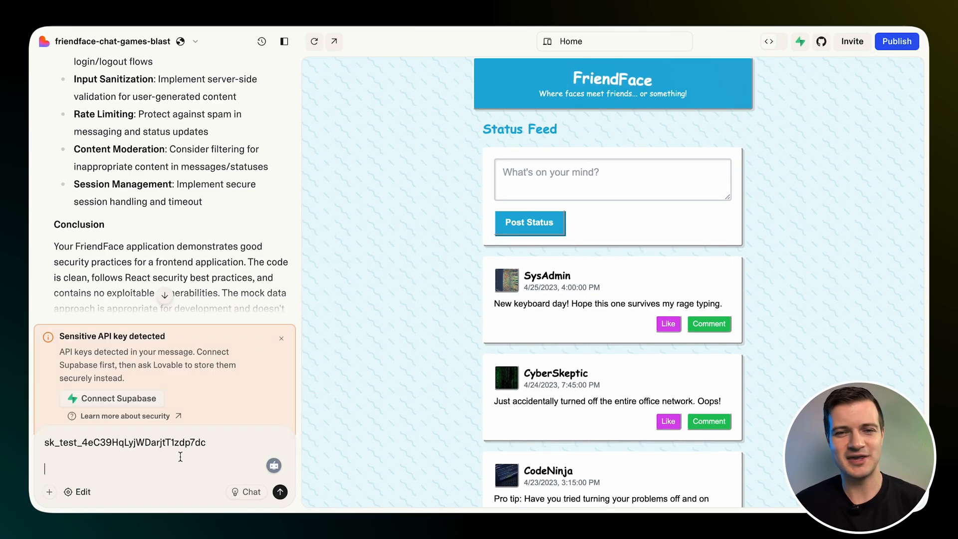
Send the chat message with the pasted test API key, confirming Send anyway
{"action": "left_click", "coordinate": [280, 491]}
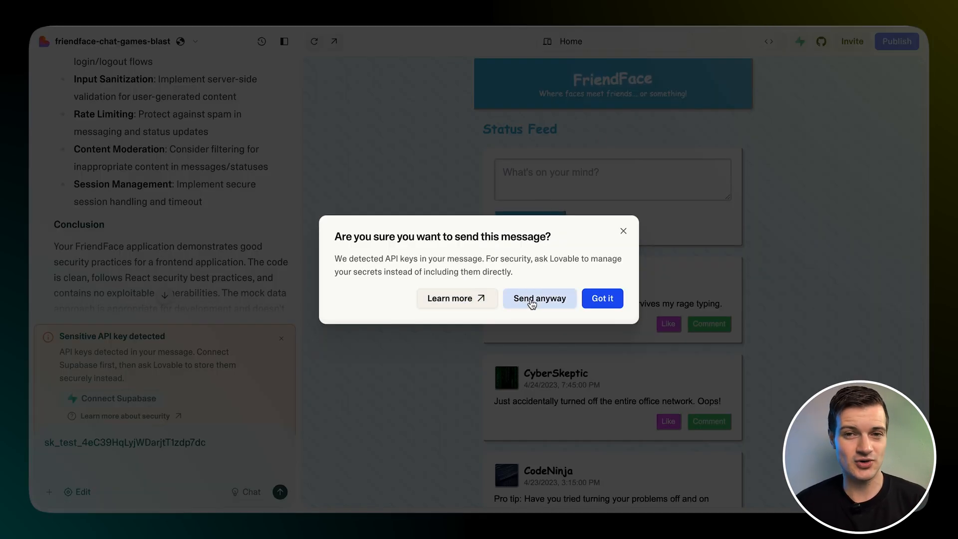
{"action": "left_click", "coordinate": [539, 298]}
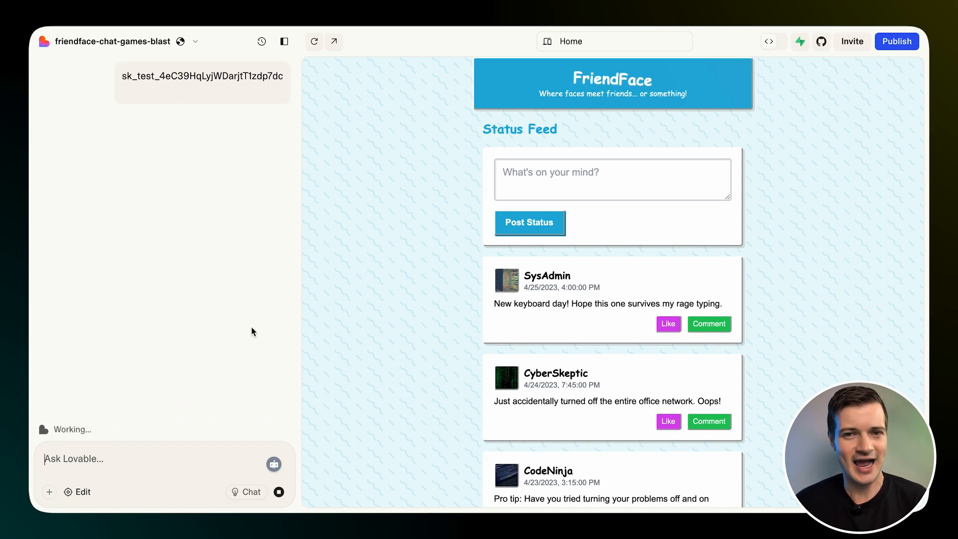